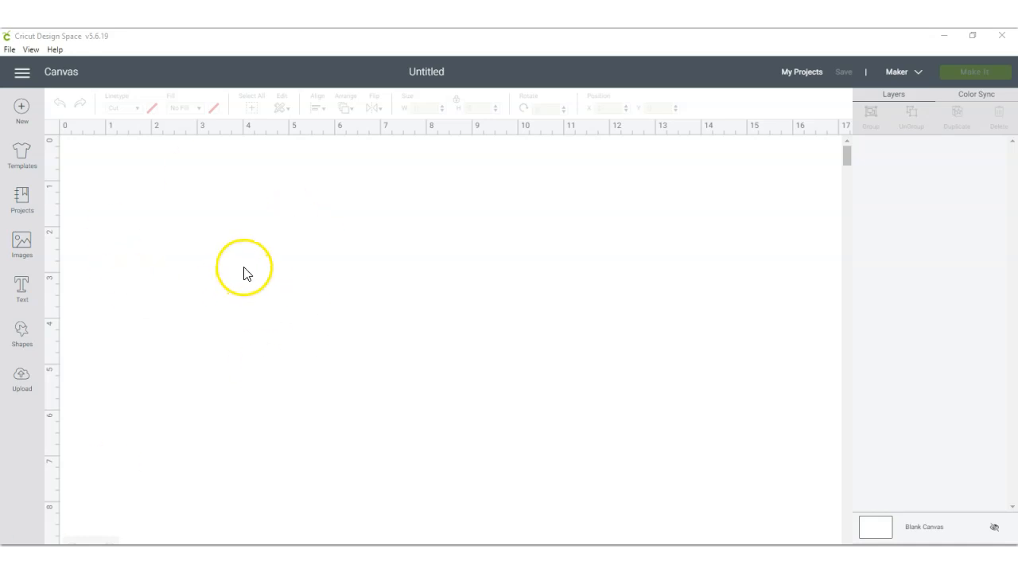
mouse_move(140, 374)
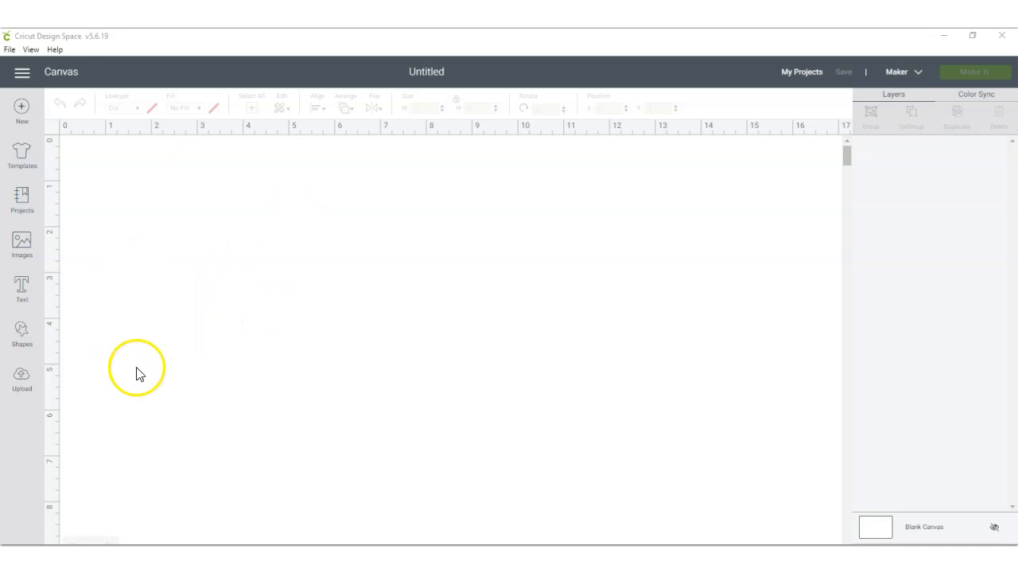
mouse_move(22, 382)
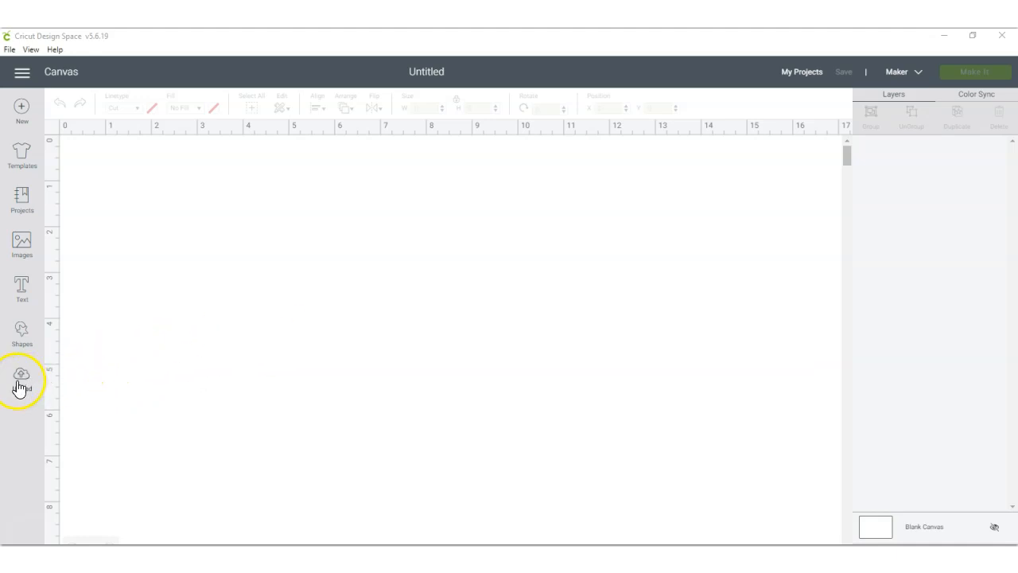
Open the Upload page from the left toolbar
left_click(21, 374)
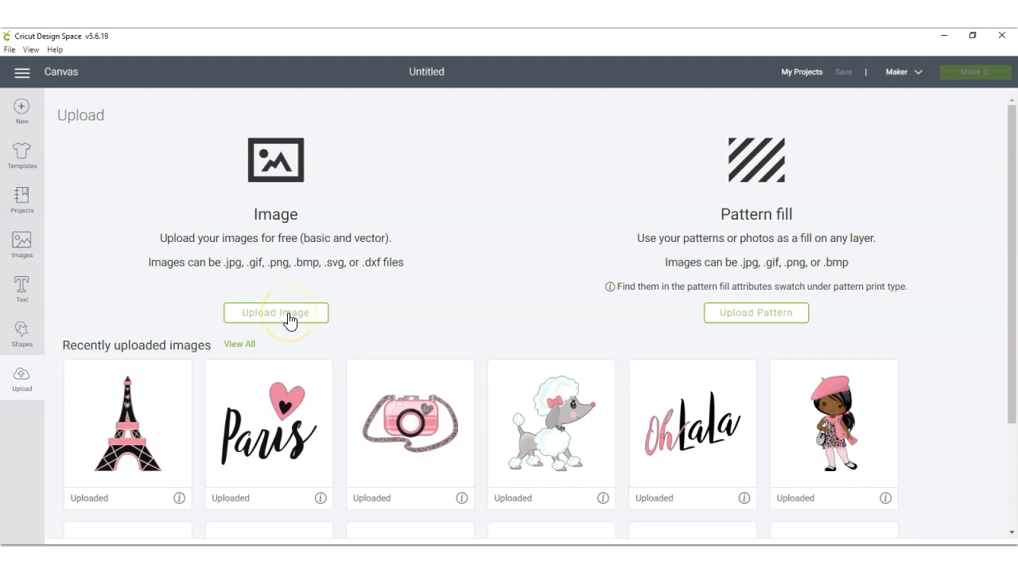
Search for 'chip bag template' and pick CHIP-BAG-TEMPLATE-HWTK-PNG for upload
left_click(276, 312)
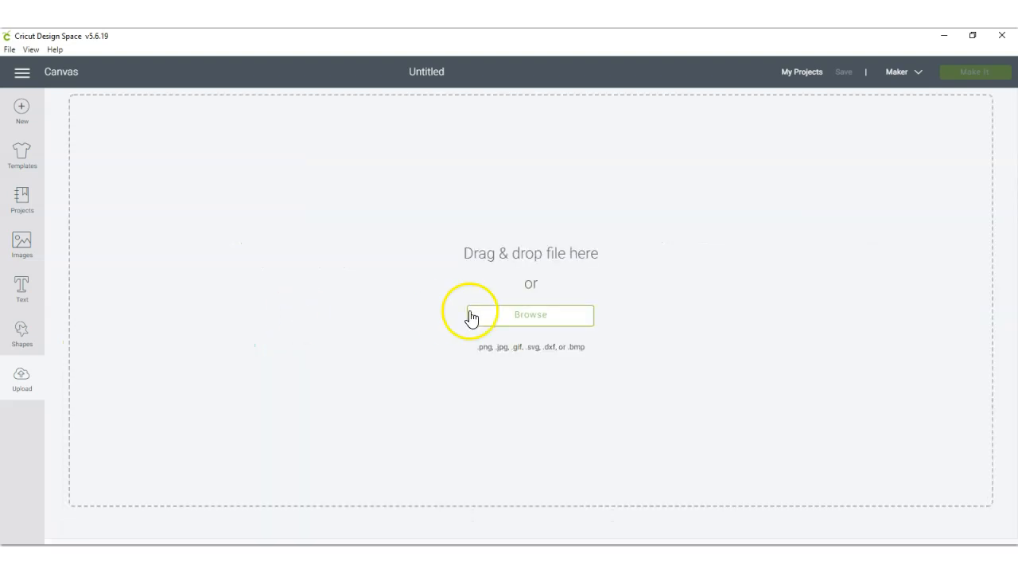
left_click(531, 314)
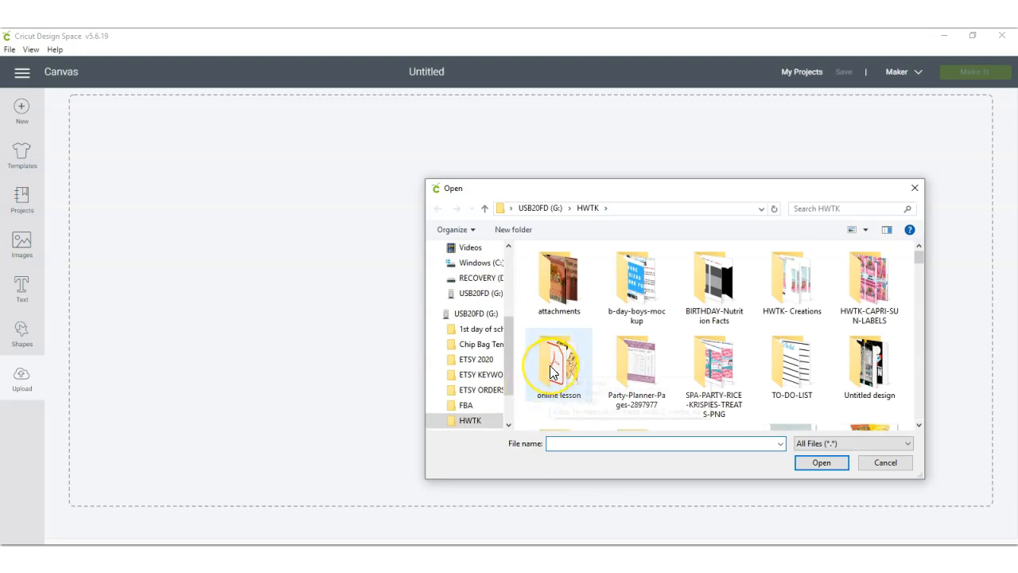
mouse_move(684, 298)
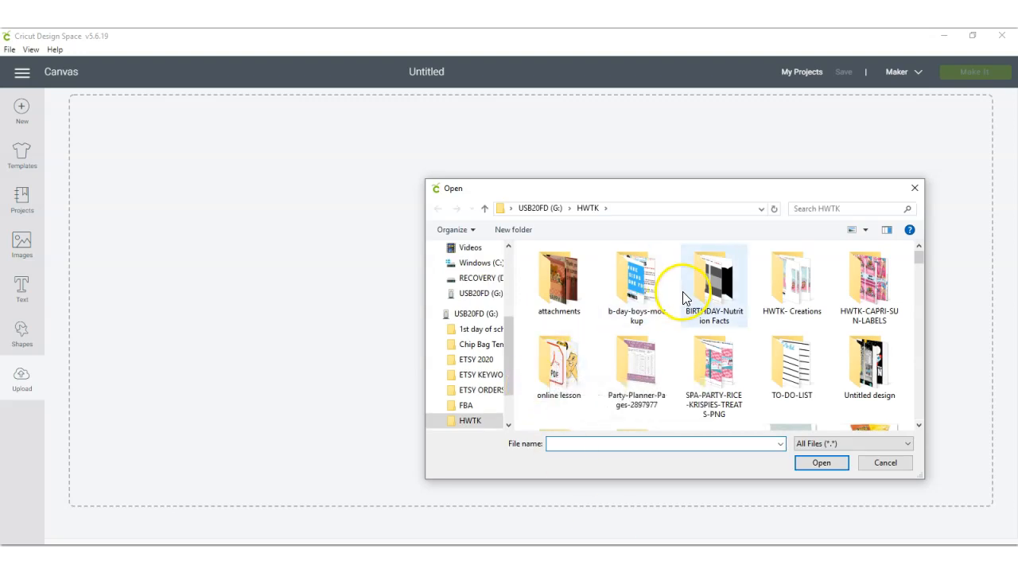
mouse_move(688, 298)
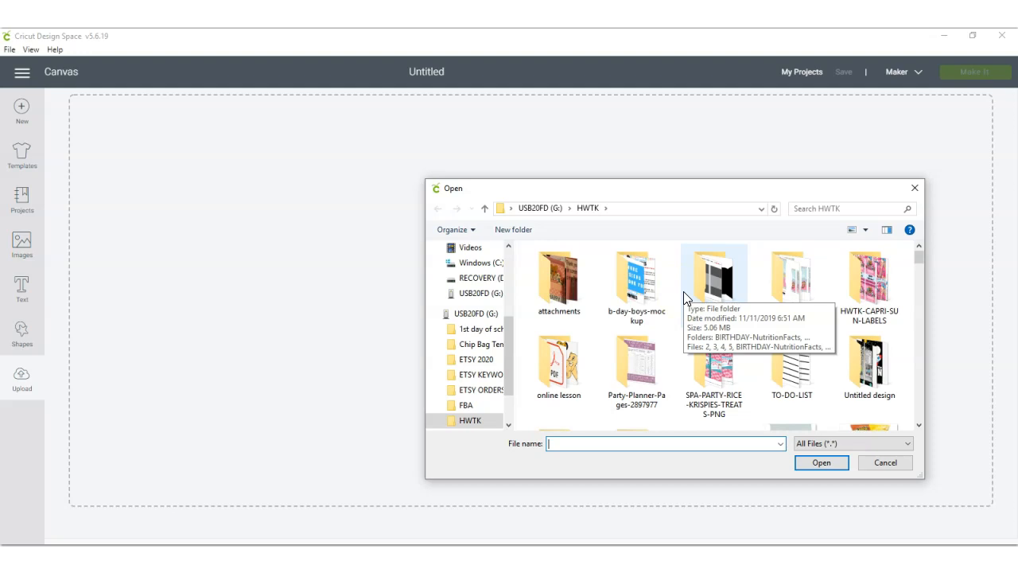
type("chip bag template")
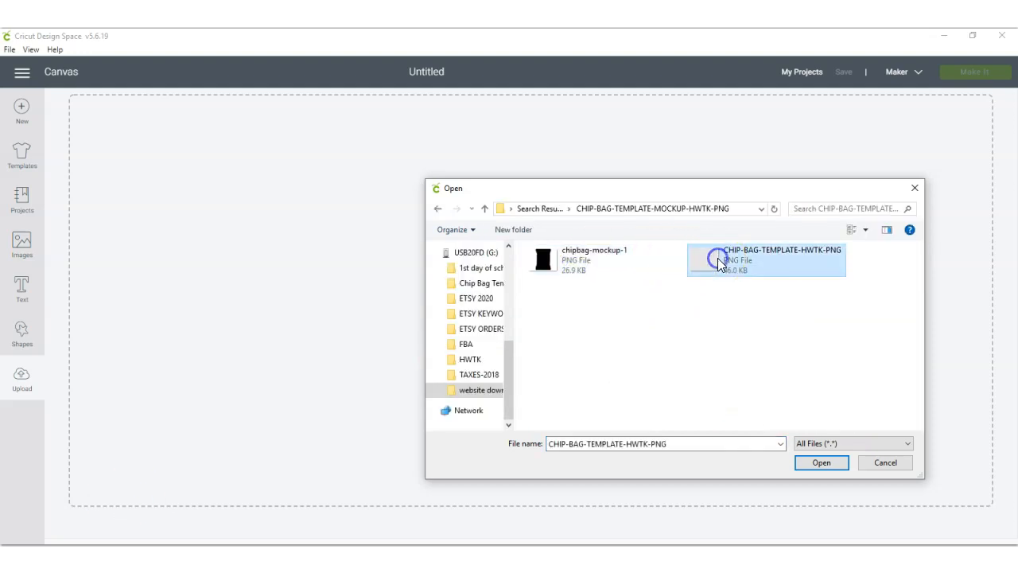
left_click(821, 462)
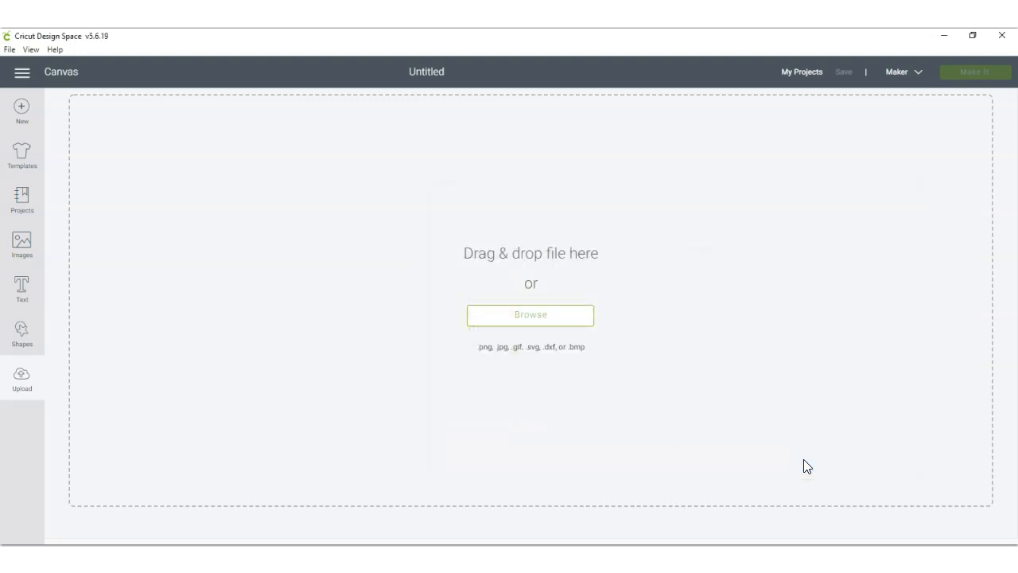
Set the chip bag template's image type to Complex and continue to Select & erase
left_click(531, 315)
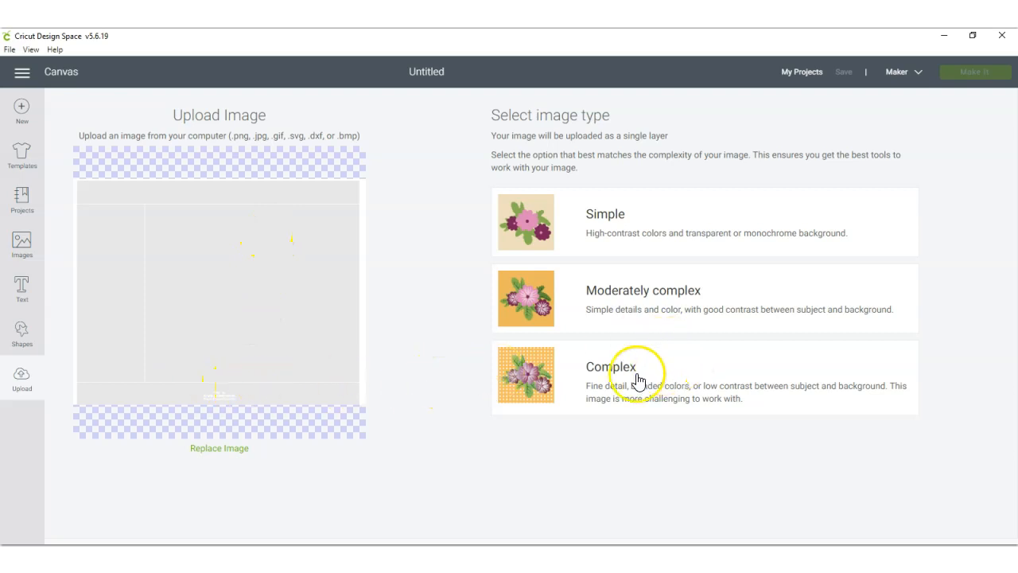
left_click(636, 377)
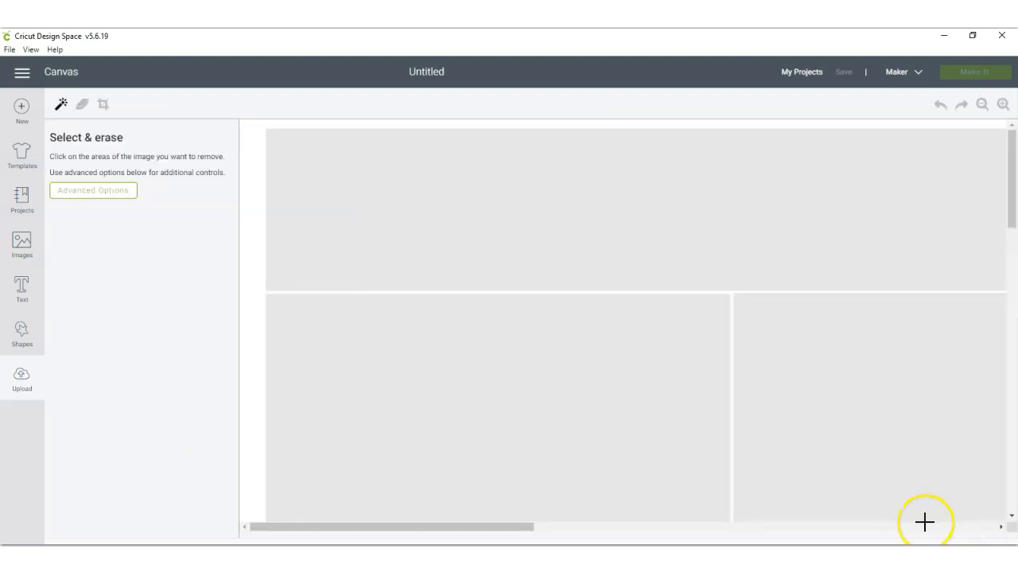
mouse_move(924, 522)
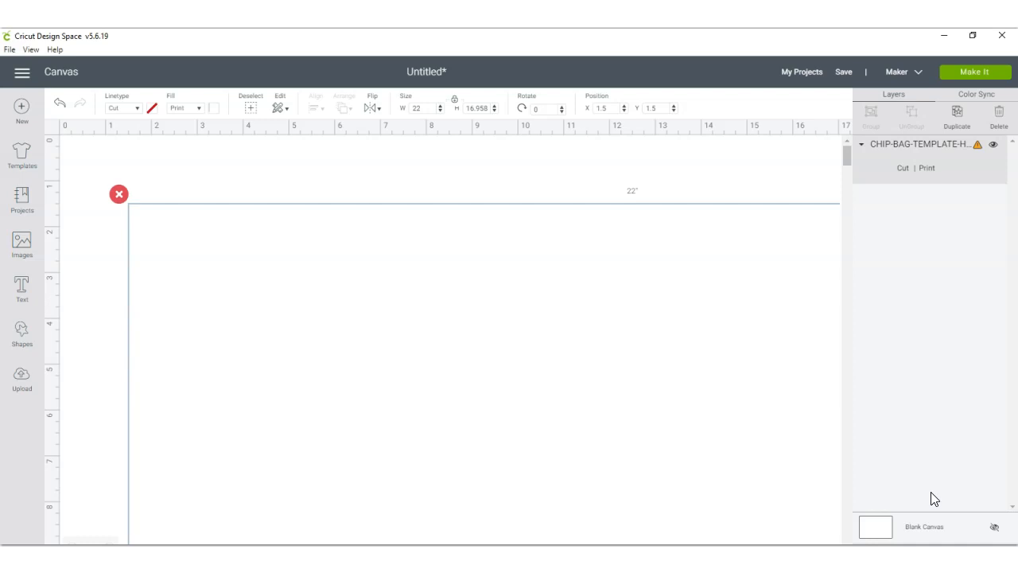
mouse_move(836, 170)
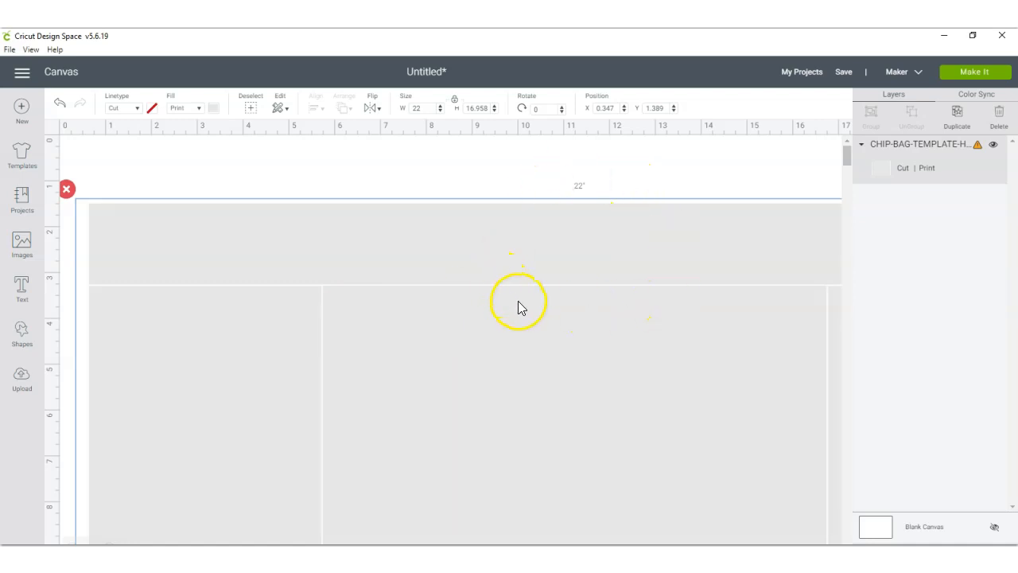
mouse_move(421, 270)
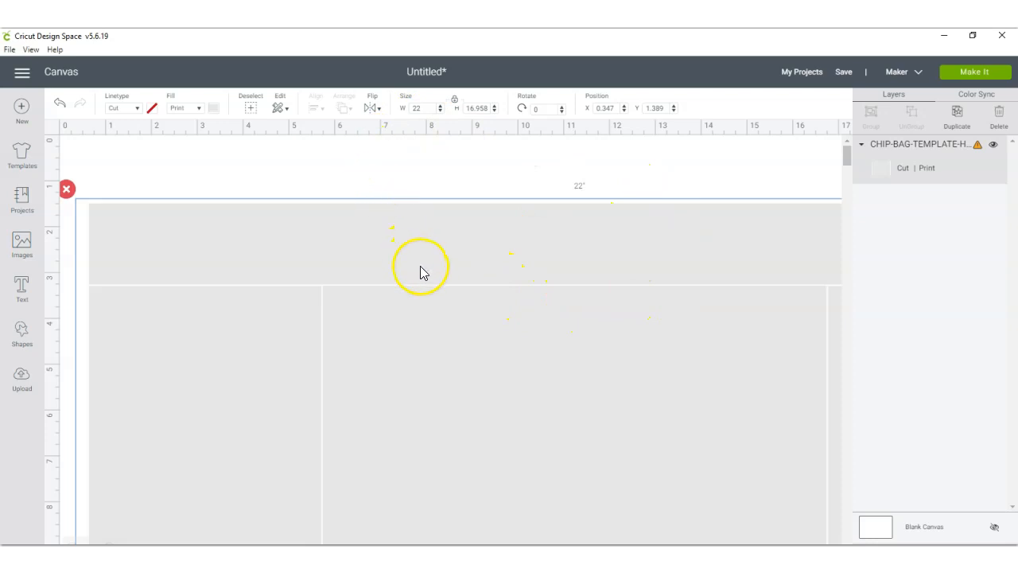
mouse_move(624, 407)
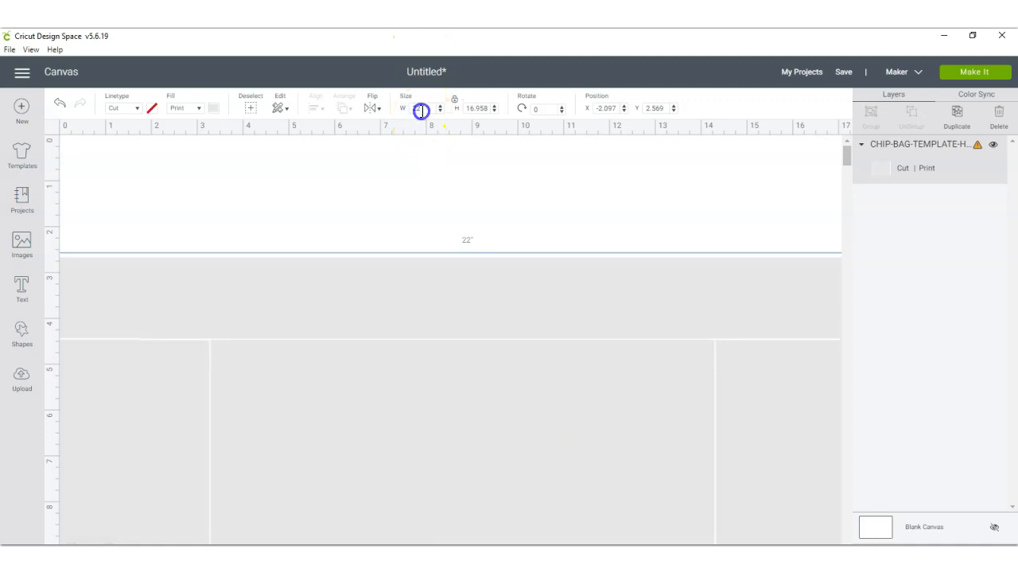
Resize the template to 8.5 in tall, about 11.03 in wide
left_click(424, 108)
type("11")
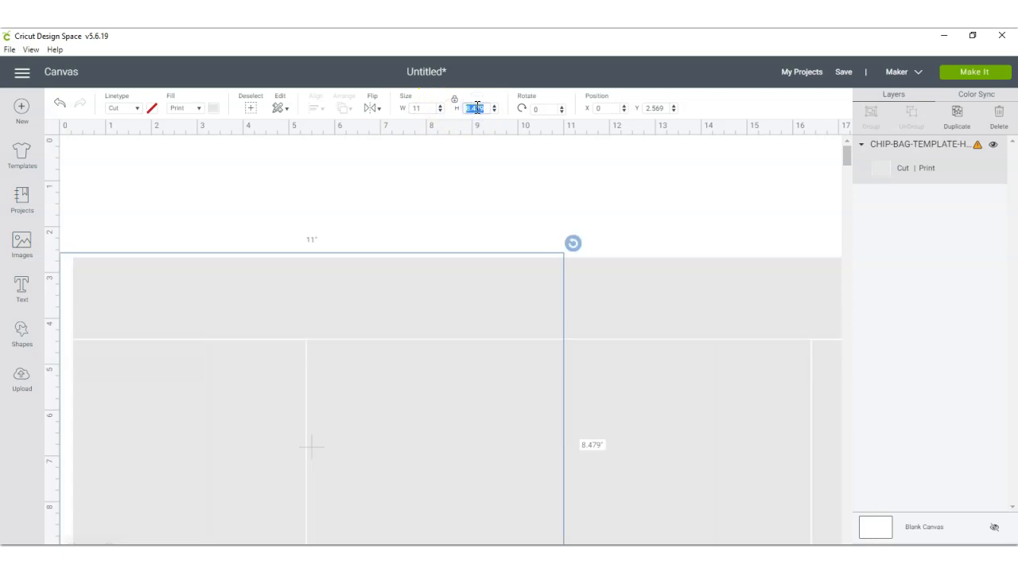
type("8.5")
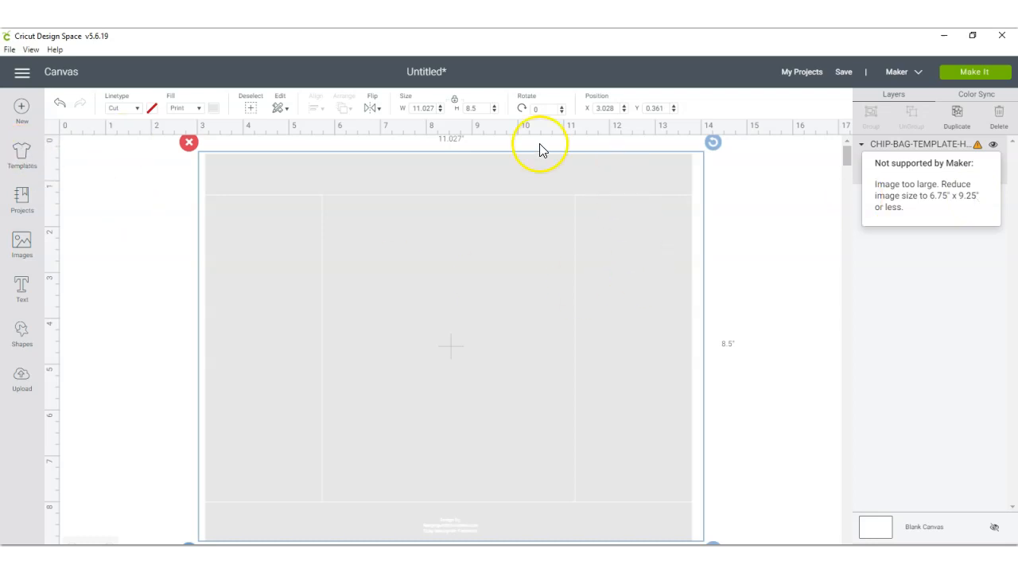
mouse_move(692, 322)
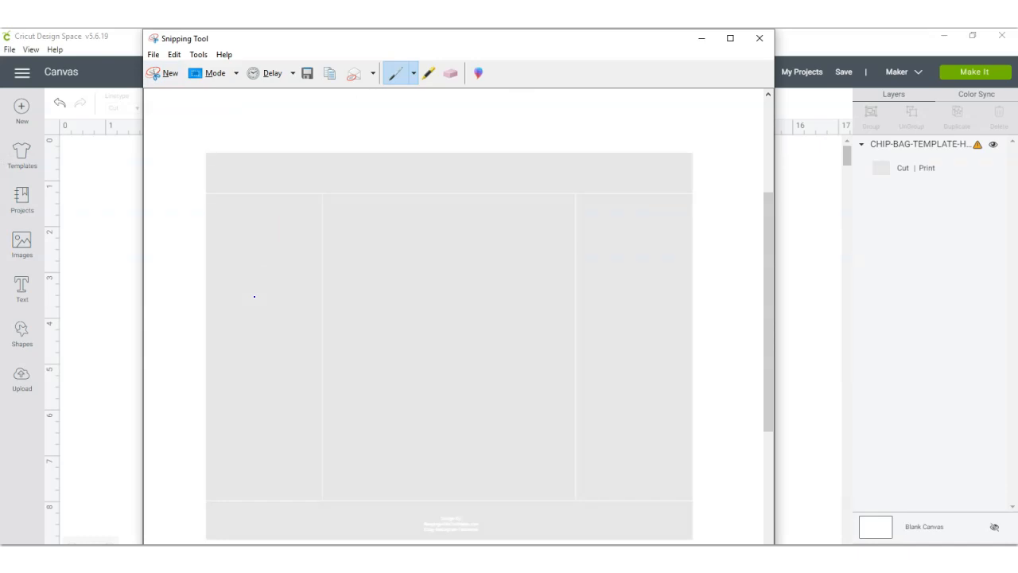
Minimize the Snipping Tool window to reveal the resized template canvas
left_click(700, 38)
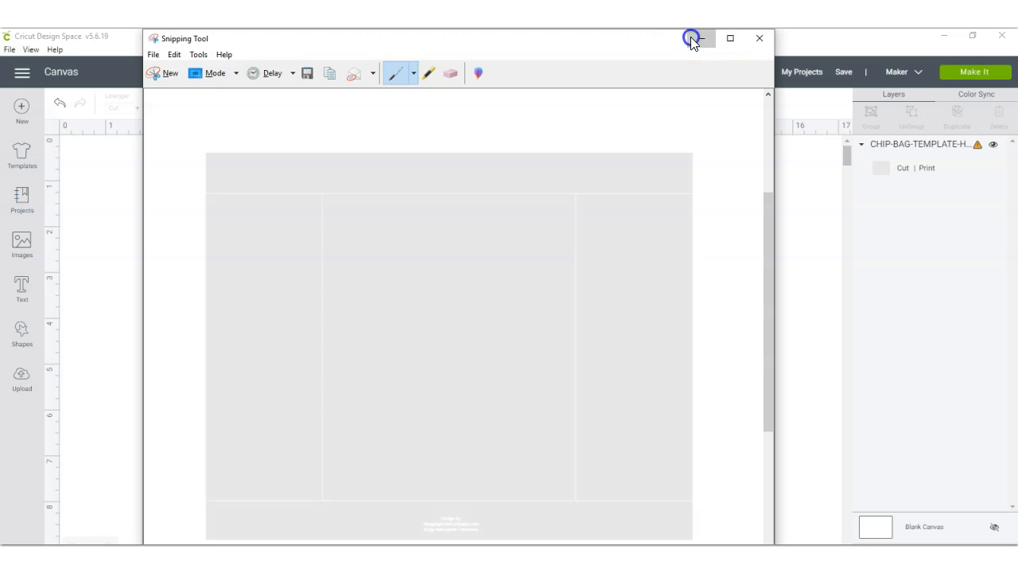
left_click(692, 38)
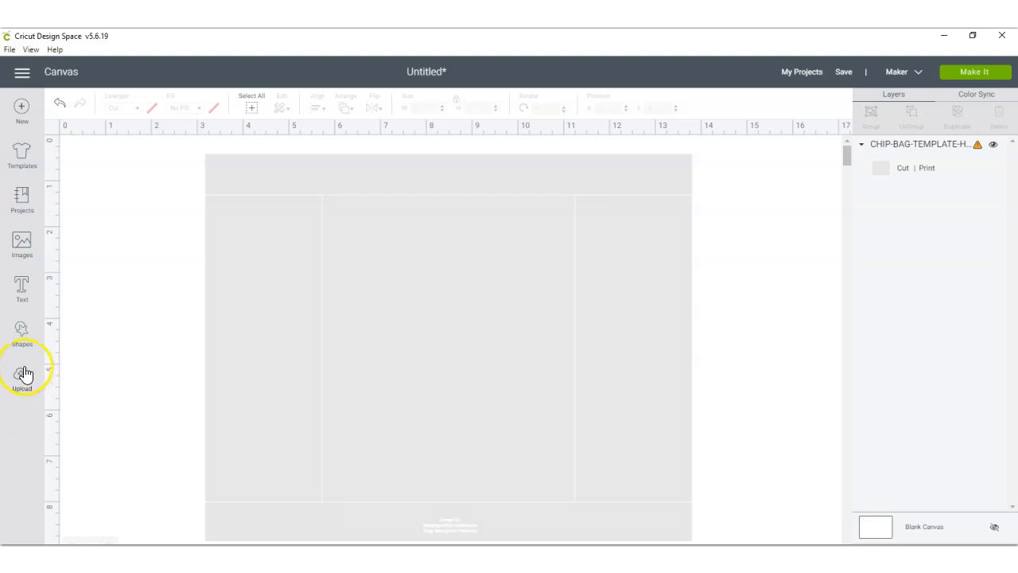
Upload BIRTHDAY-NutritionFacts file 3 and insert it onto the canvas
left_click(22, 374)
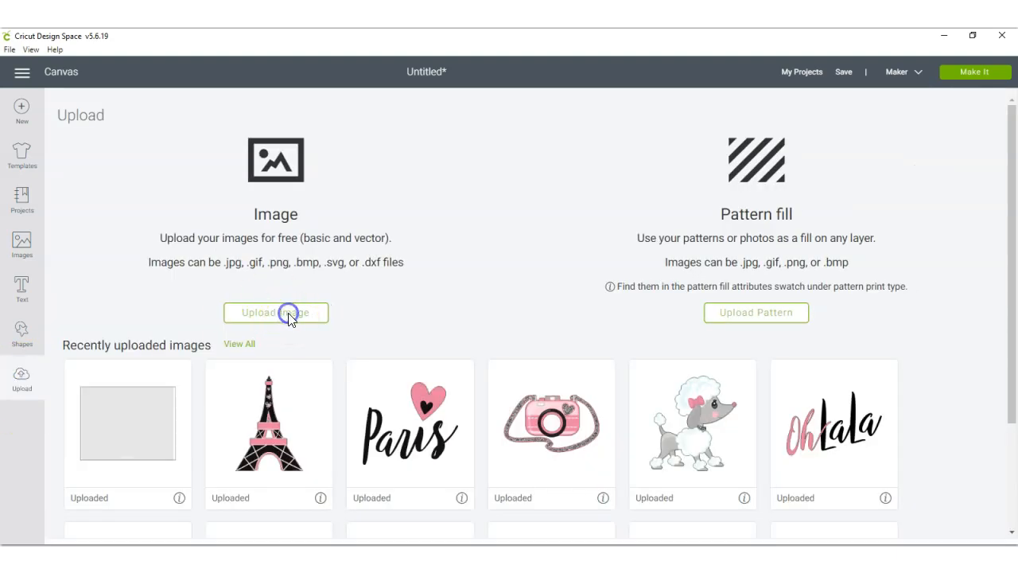
left_click(276, 311)
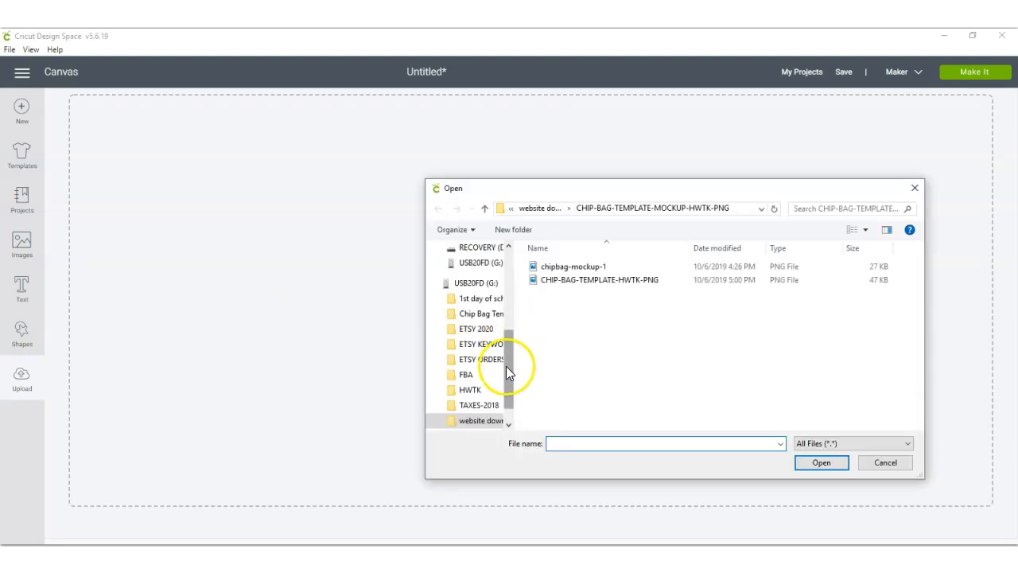
left_click(487, 313)
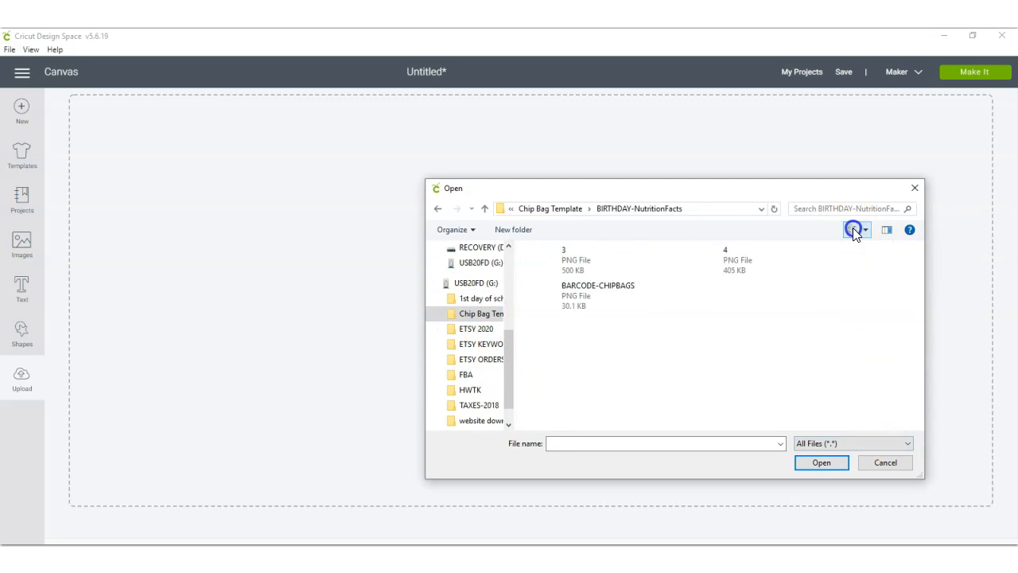
left_click(884, 462)
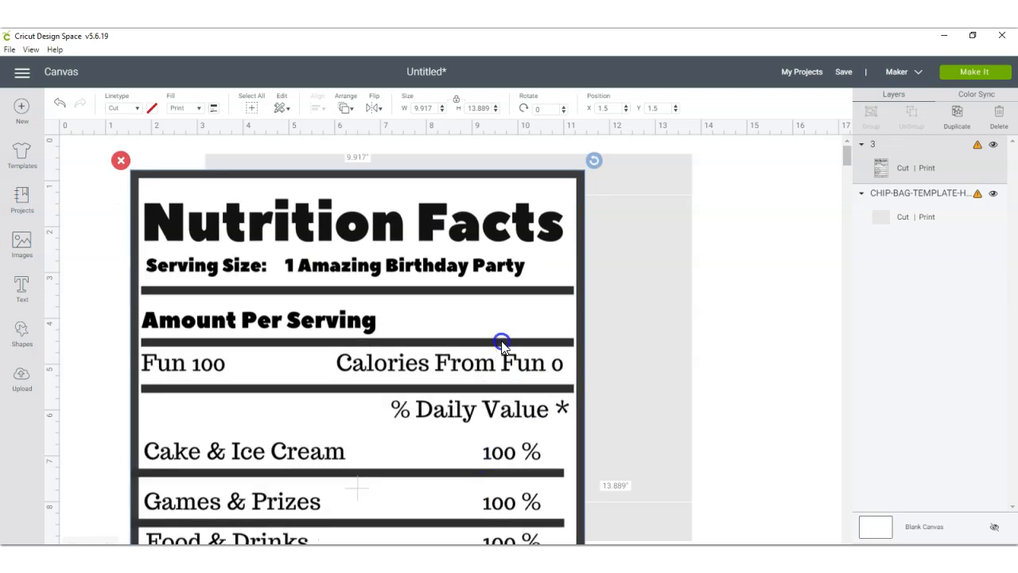
Shrink the Nutrition Facts label to 1.9 x 2.7 in and move it onto the right back panel
left_click_drag(502, 344, 450, 318)
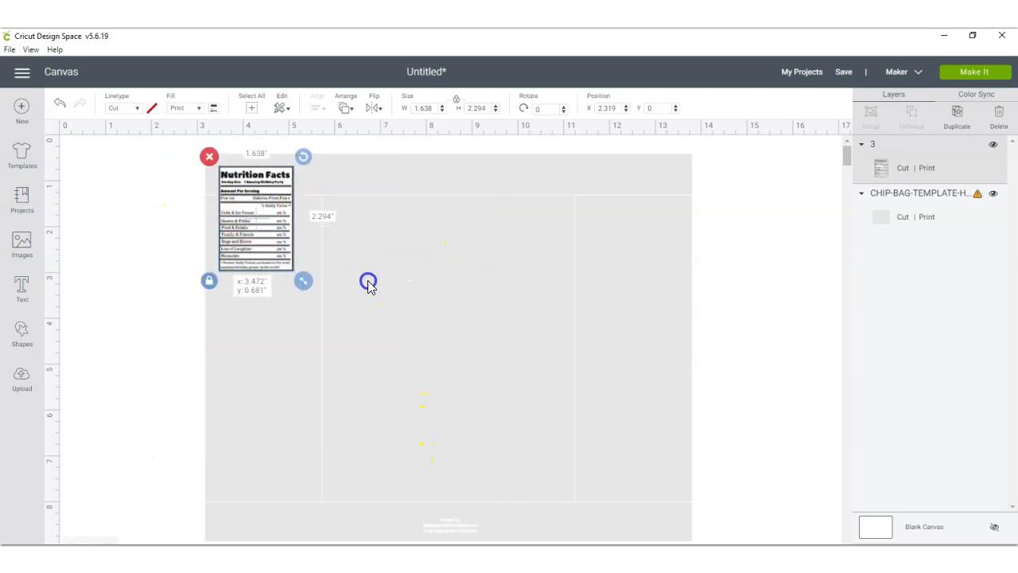
left_click_drag(369, 284, 697, 332)
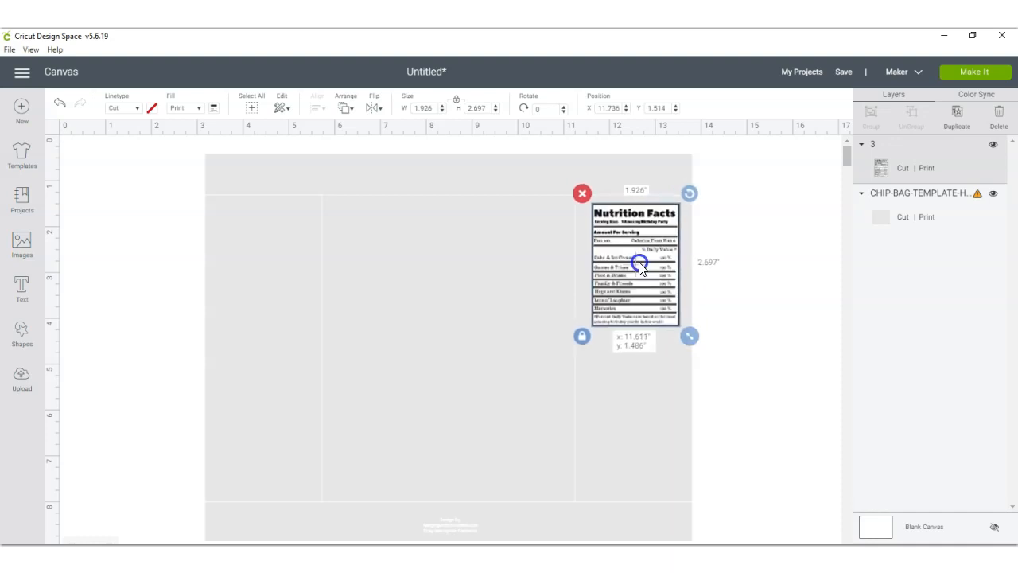
left_click(21, 378)
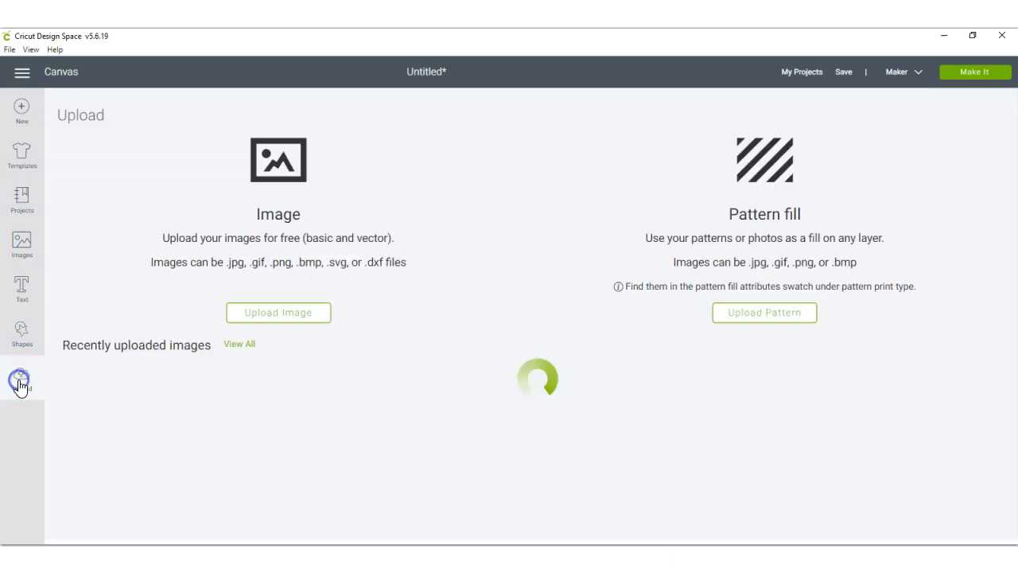
Insert the BARCODE-CHIPBAGS image and position it below the nutrition label
left_click(278, 312)
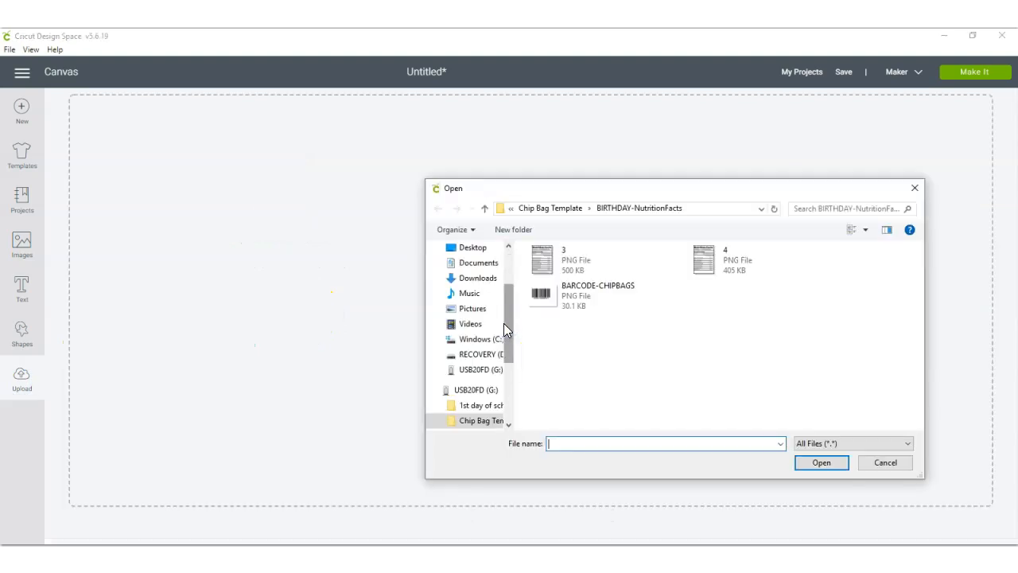
left_click(821, 463)
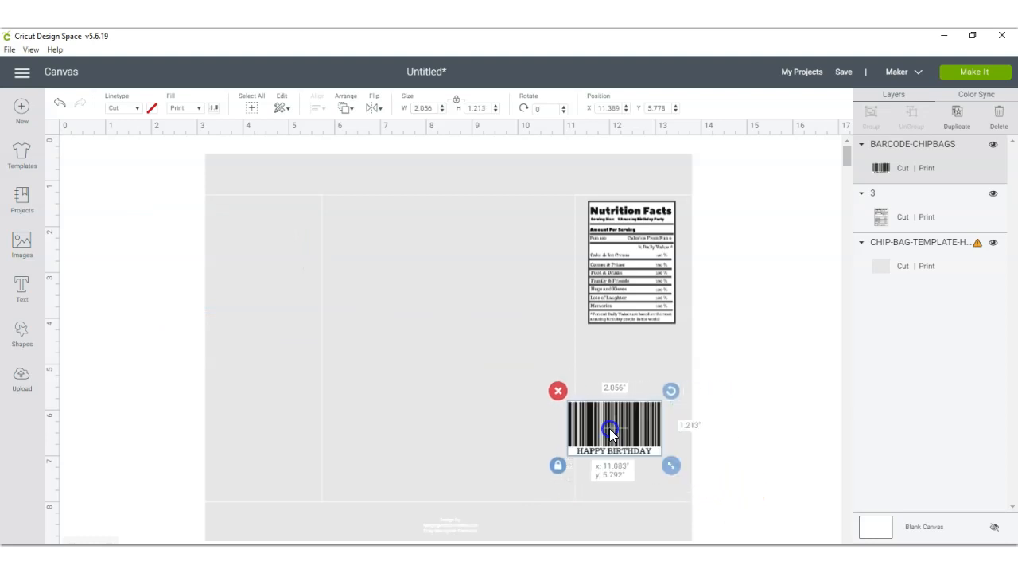
left_click_drag(615, 425, 634, 432)
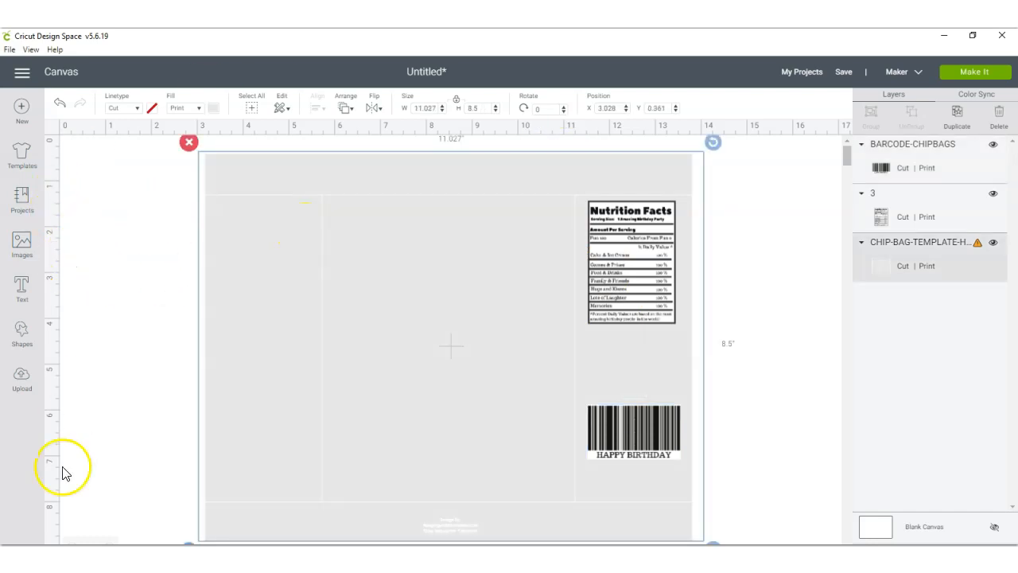
mouse_move(12, 466)
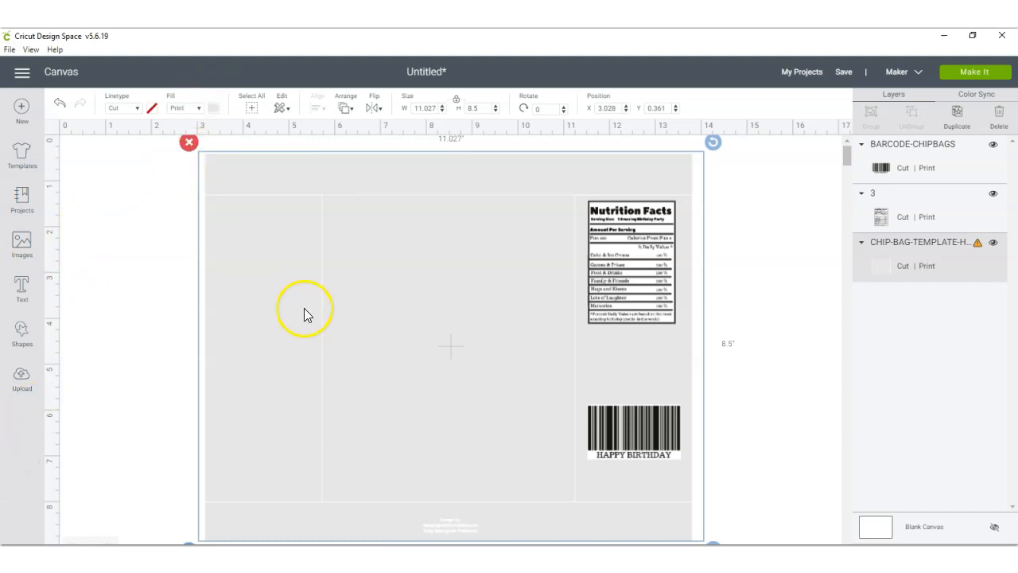
mouse_move(199, 401)
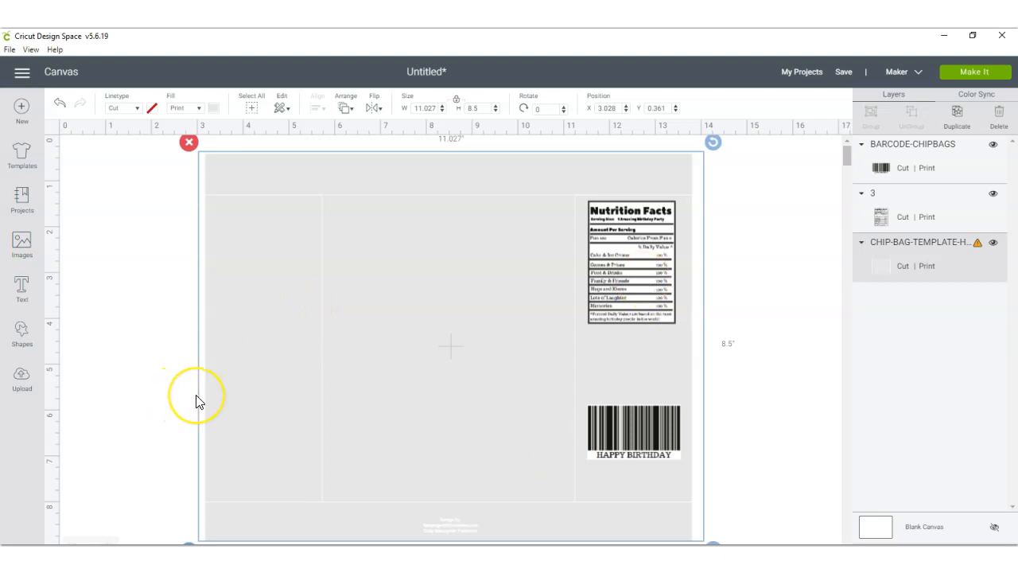